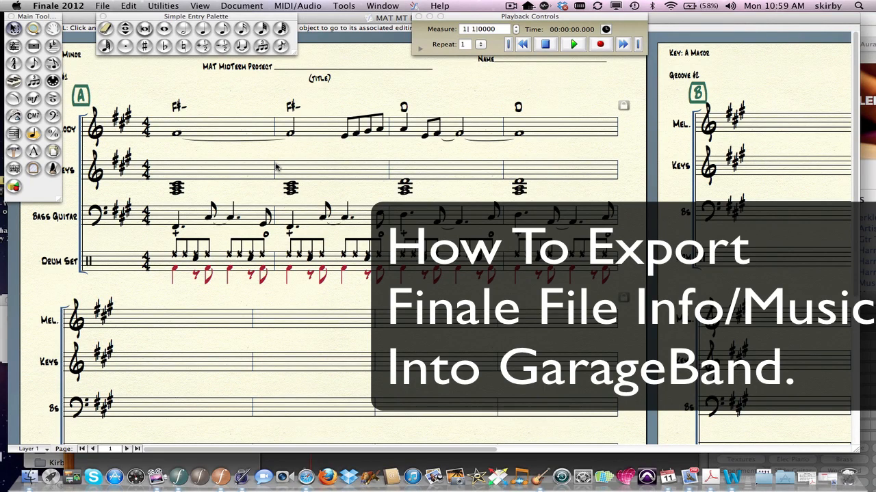
{"action": "mouse_move", "coordinate": [324, 173]}
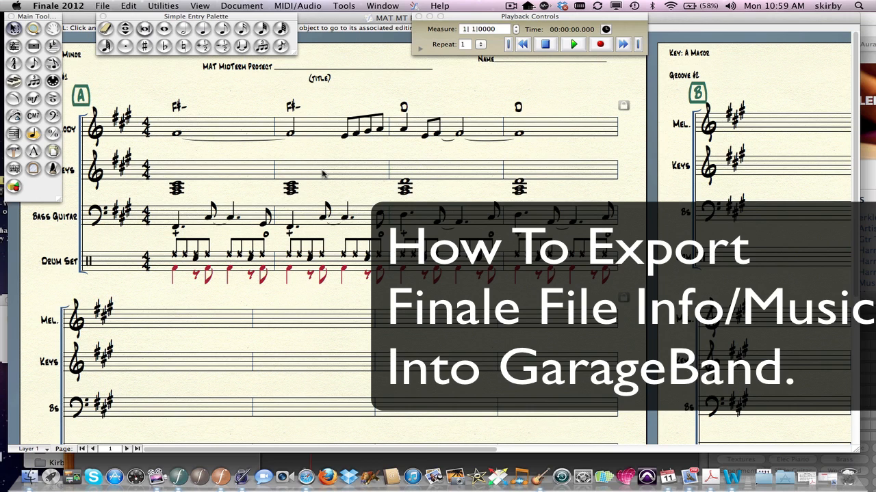
{"action": "mouse_move", "coordinate": [303, 170]}
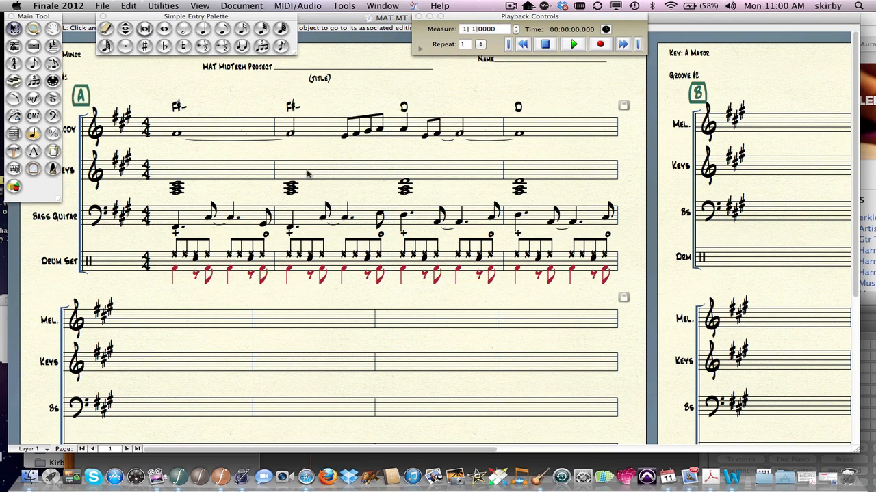
{"action": "mouse_move", "coordinate": [382, 173]}
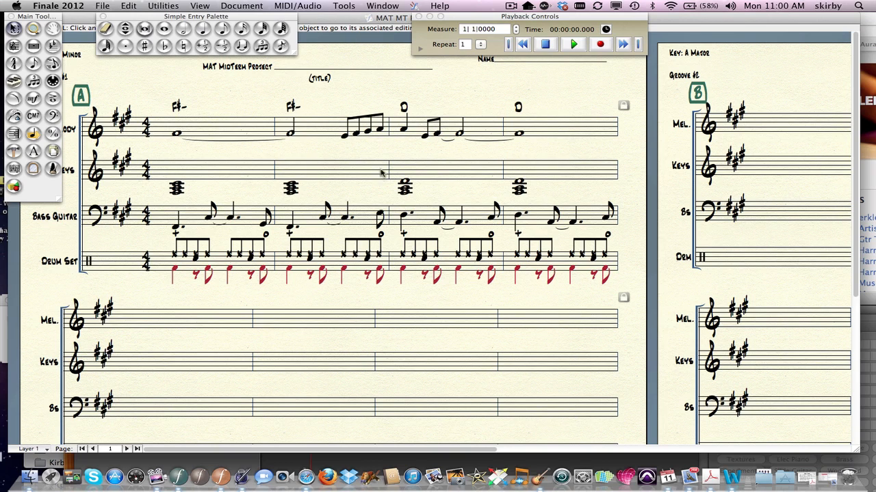
{"action": "mouse_move", "coordinate": [342, 178]}
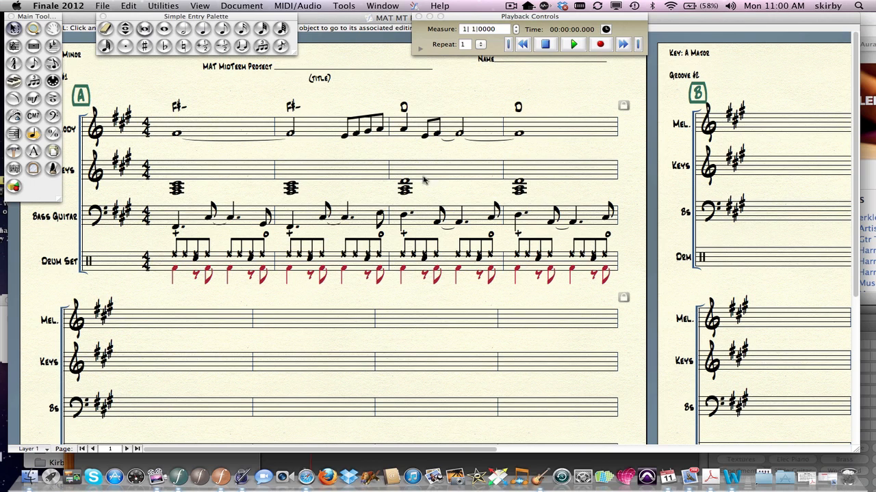
{"action": "mouse_move", "coordinate": [373, 235]}
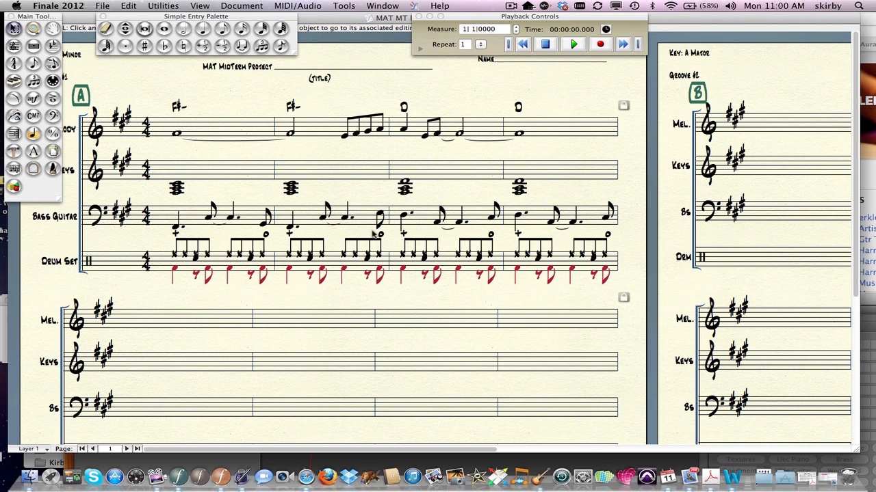
{"action": "mouse_move", "coordinate": [374, 242]}
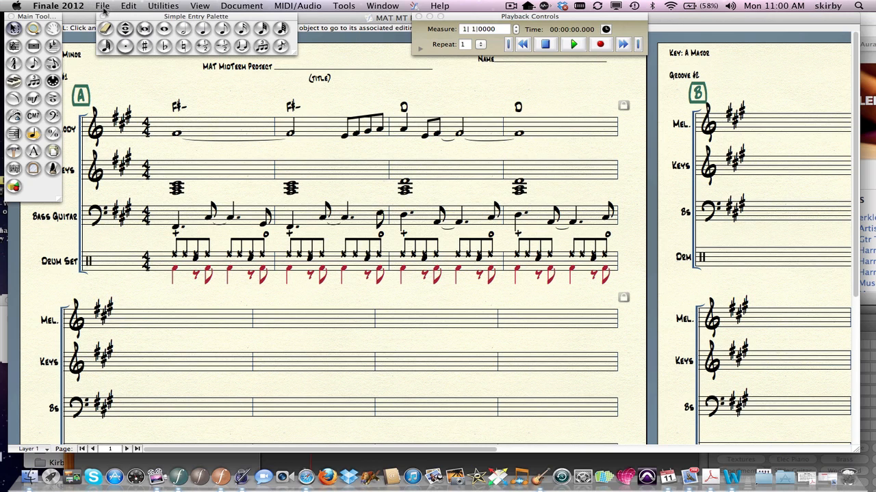
- Start saving the score under a new format, with the Desktop as destination
{"action": "left_click", "coordinate": [102, 5]}
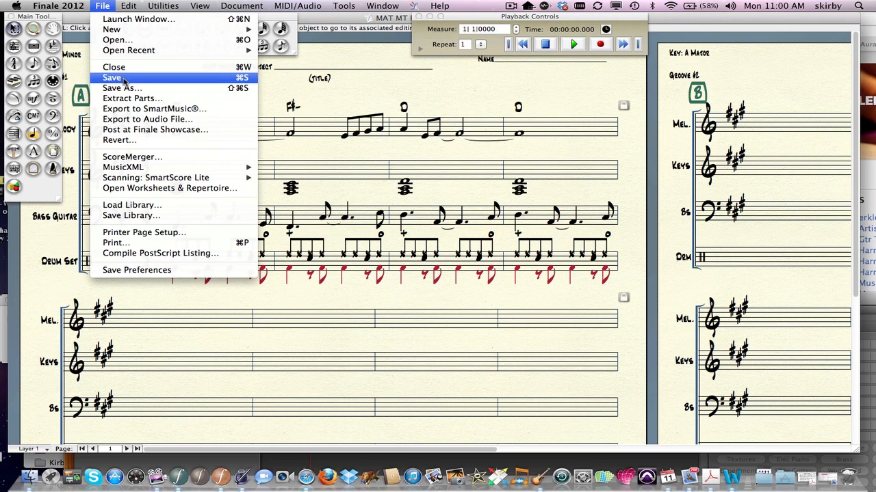
{"action": "left_click", "coordinate": [121, 87]}
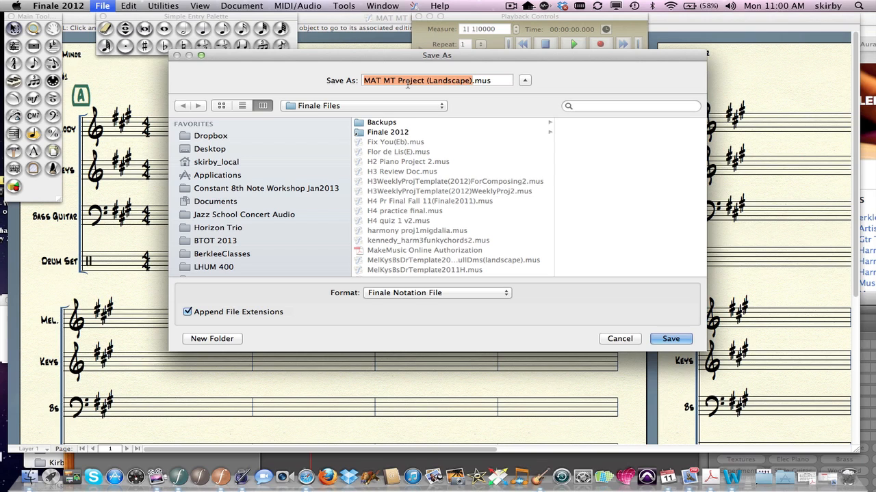
{"action": "mouse_move", "coordinate": [406, 88]}
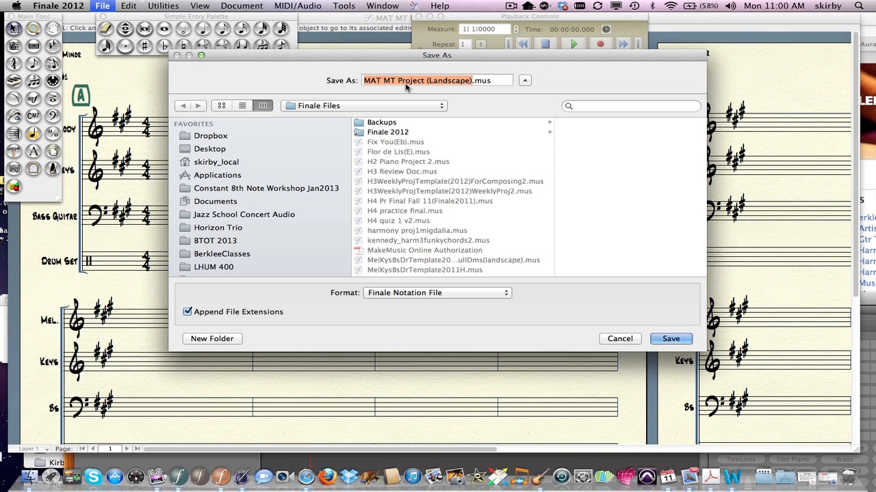
{"action": "mouse_move", "coordinate": [406, 162]}
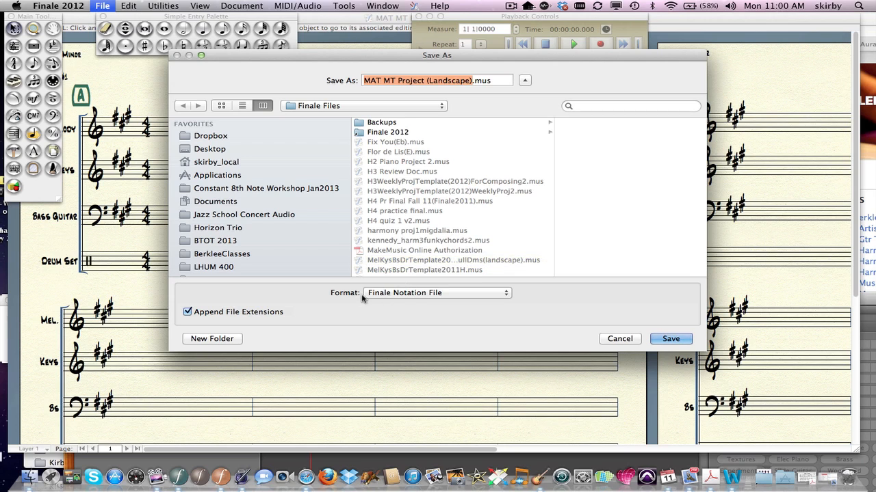
{"action": "mouse_move", "coordinate": [429, 106]}
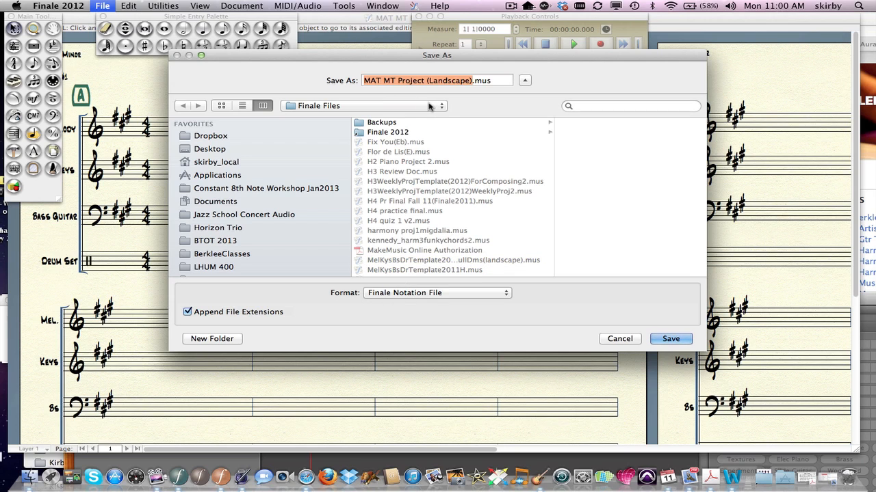
{"action": "left_click", "coordinate": [441, 106]}
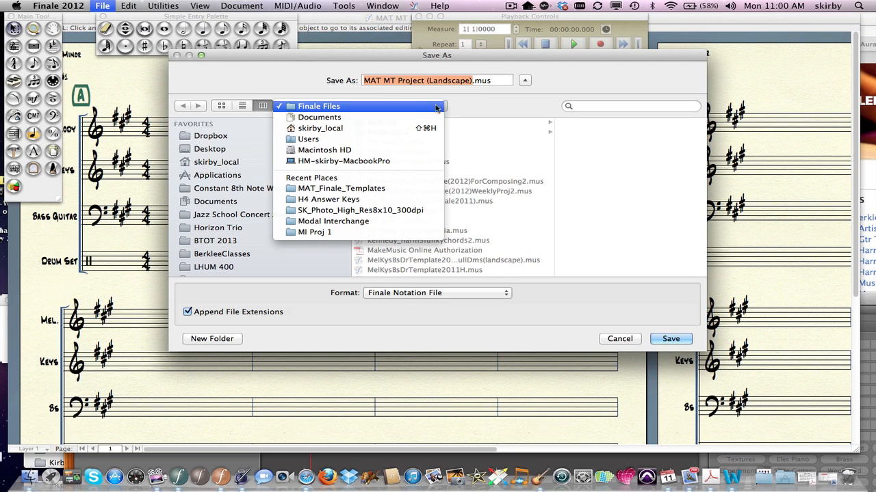
{"action": "mouse_move", "coordinate": [318, 117]}
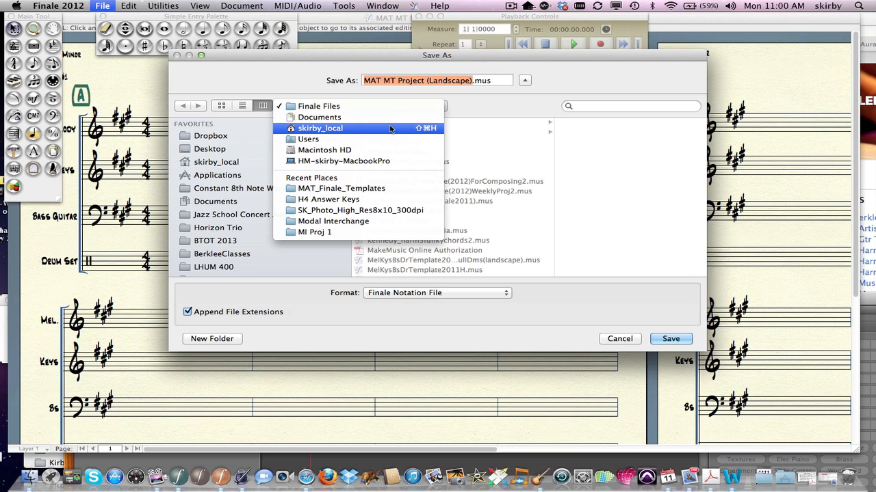
{"action": "left_click", "coordinate": [318, 106]}
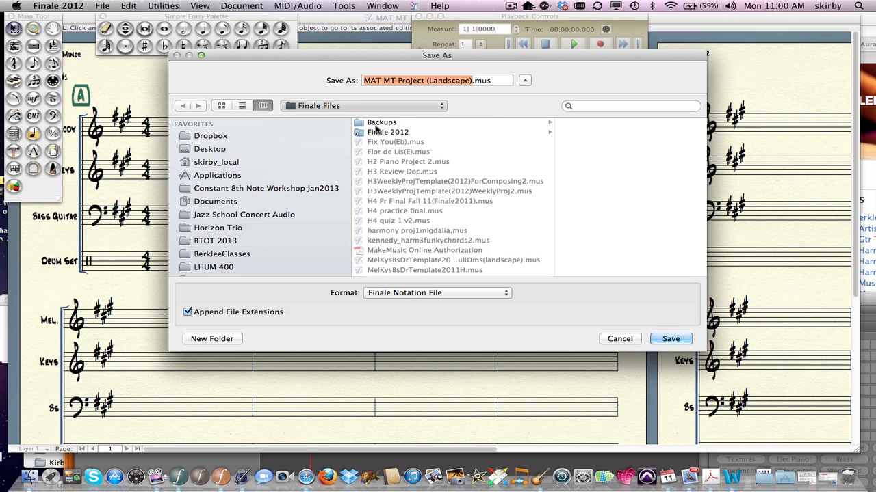
{"action": "left_click", "coordinate": [217, 161]}
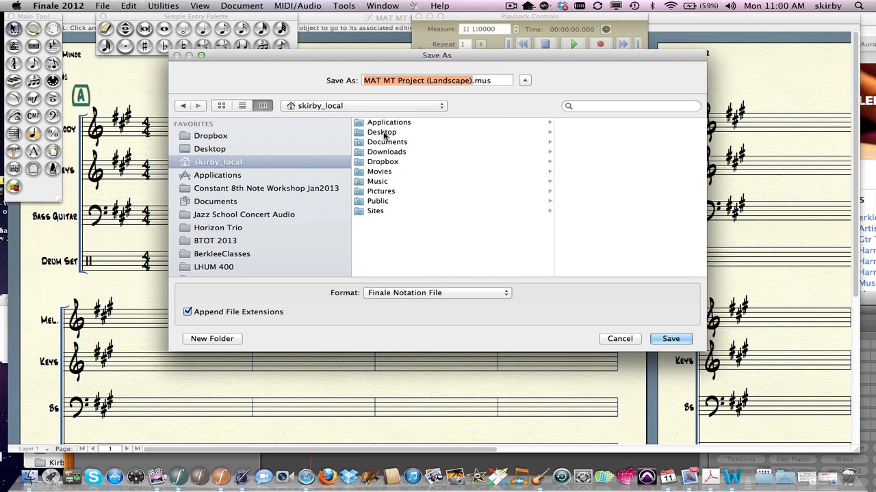
{"action": "left_click", "coordinate": [382, 132]}
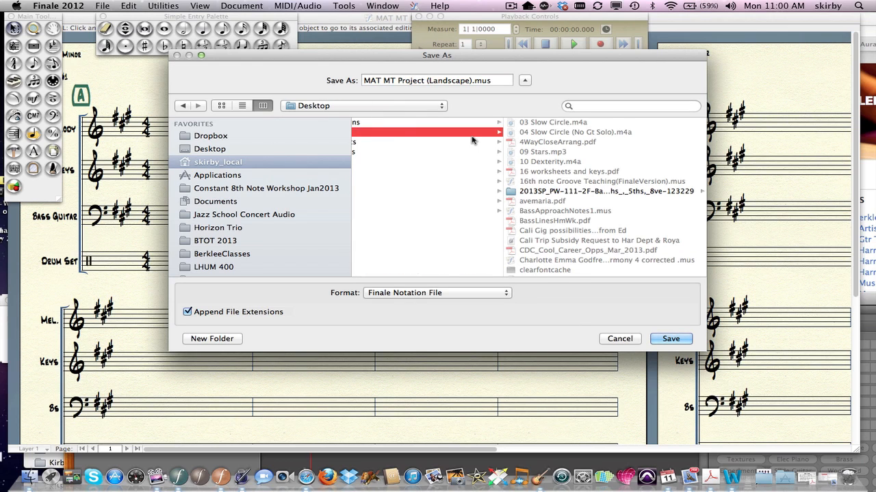
{"action": "mouse_move", "coordinate": [355, 301]}
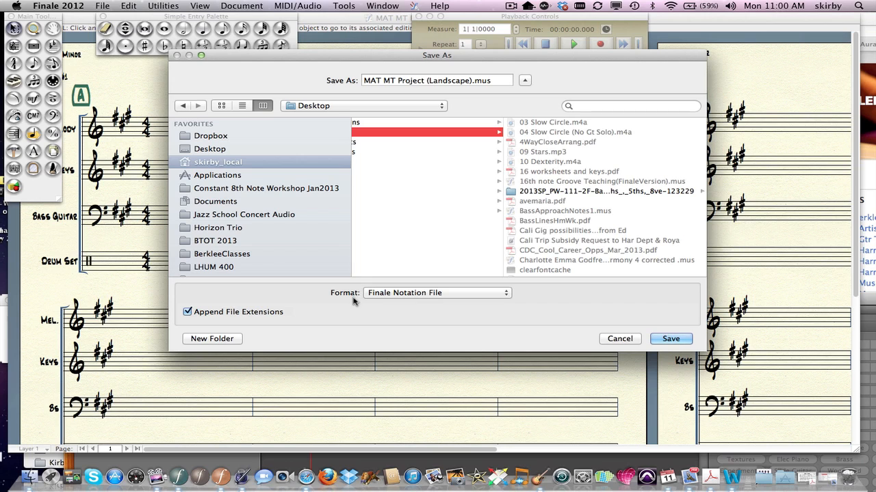
{"action": "mouse_move", "coordinate": [509, 296]}
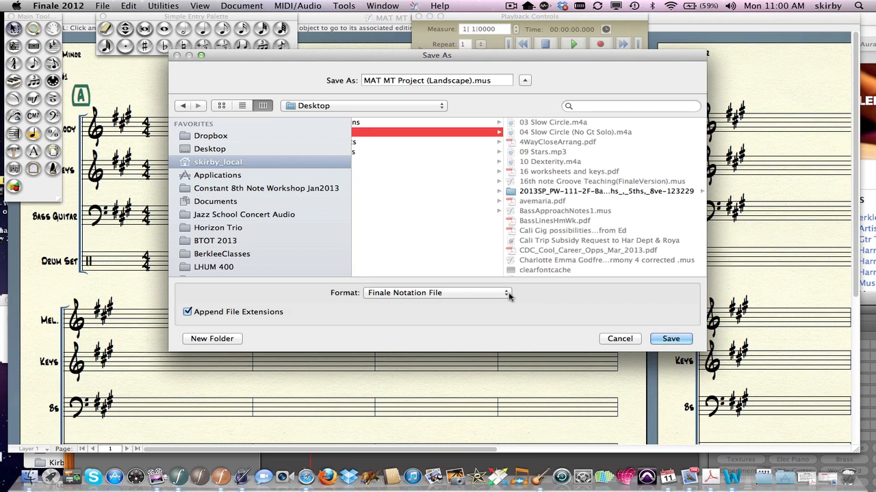
{"action": "mouse_move", "coordinate": [510, 297]}
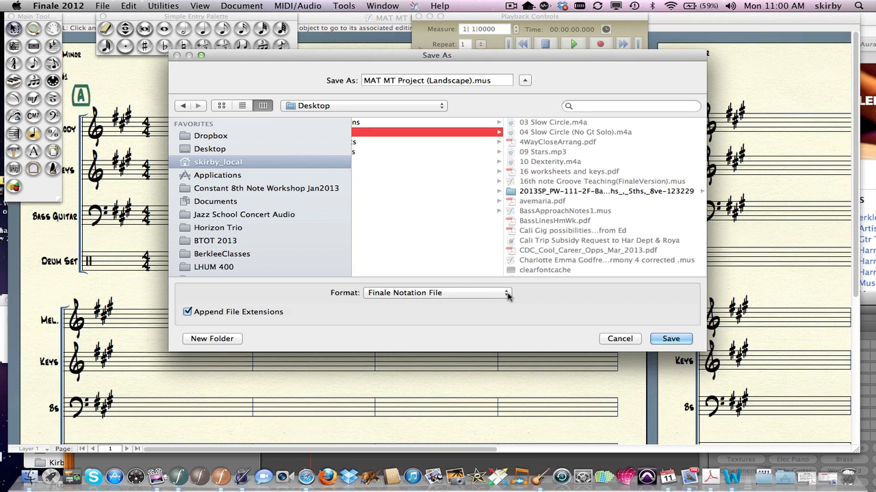
- Save as Standard MIDI File and confirm the export with separate instrument tracks
{"action": "left_click", "coordinate": [438, 293]}
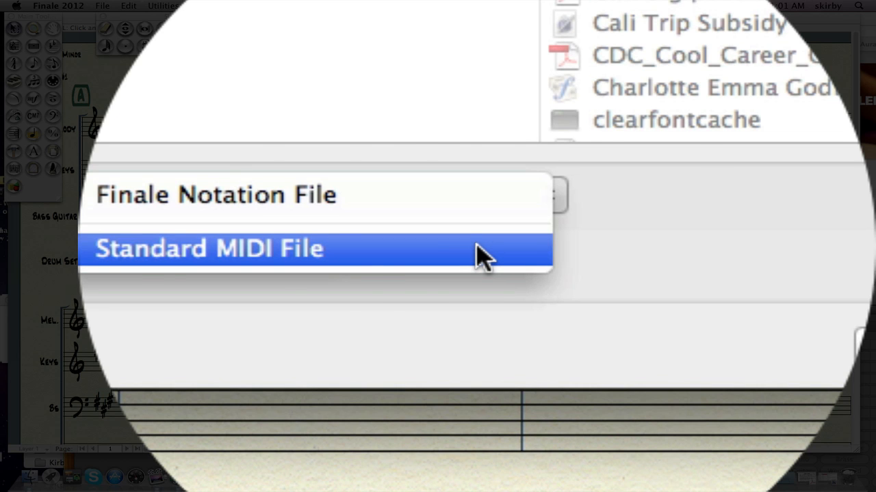
{"action": "left_click", "coordinate": [208, 248]}
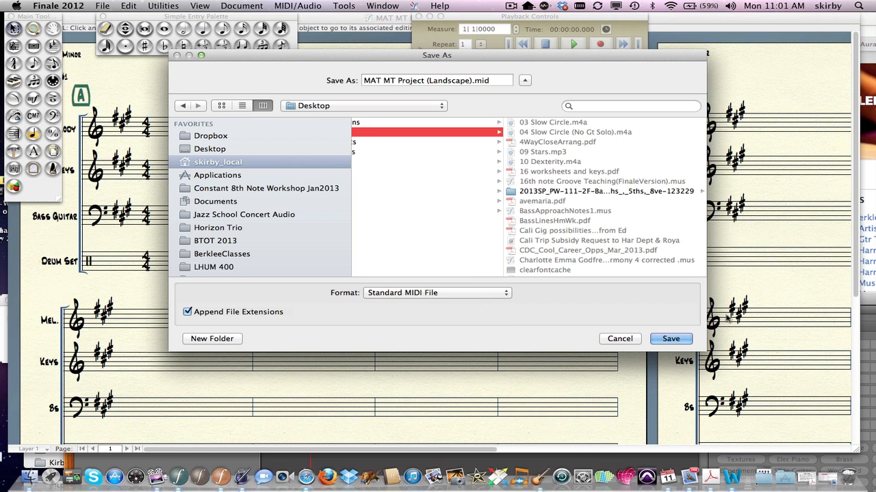
{"action": "left_click", "coordinate": [669, 338]}
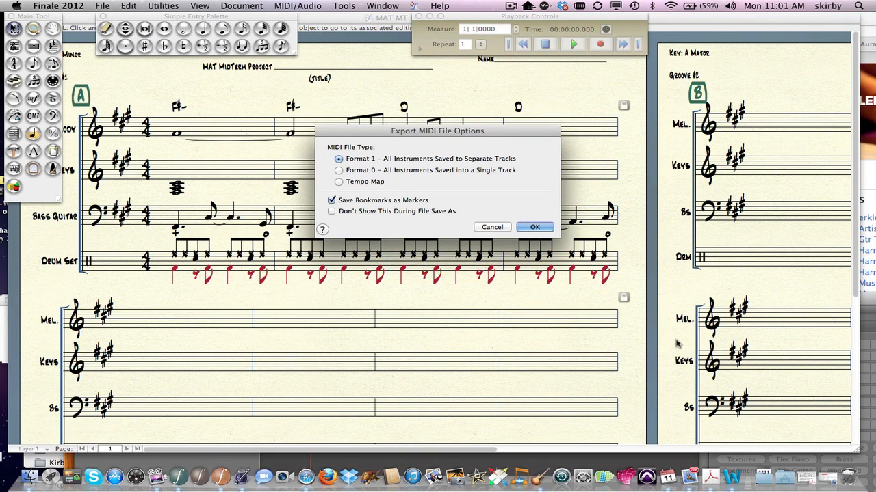
{"action": "mouse_move", "coordinate": [413, 164]}
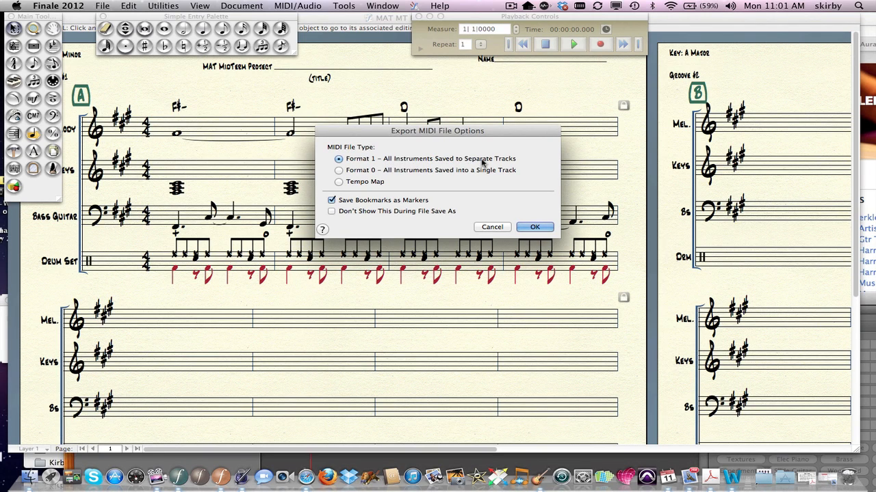
{"action": "mouse_move", "coordinate": [494, 177]}
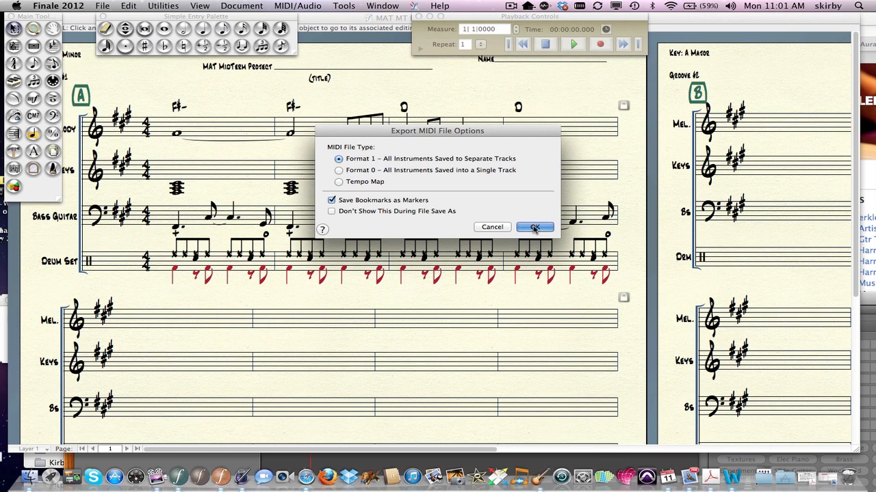
{"action": "left_click", "coordinate": [535, 228]}
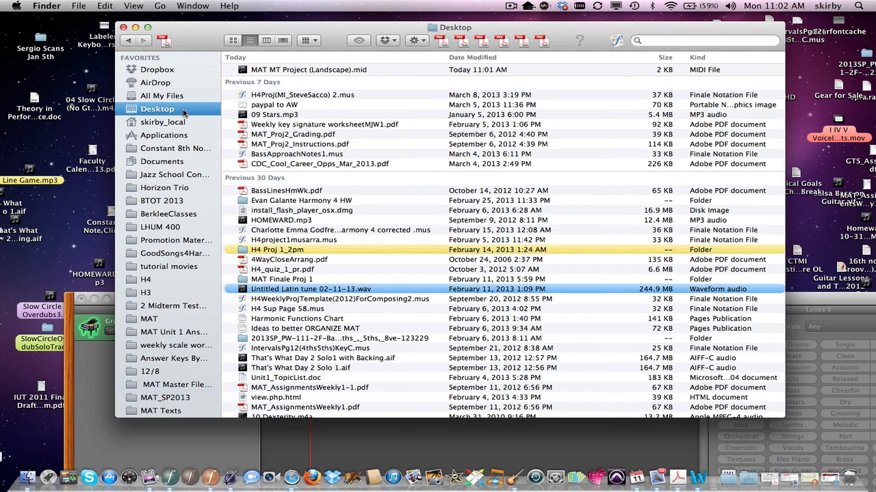
- Rearrange the Desktop listing and select MAT MT Project (Landscape).mid
{"action": "left_click", "coordinate": [307, 40]}
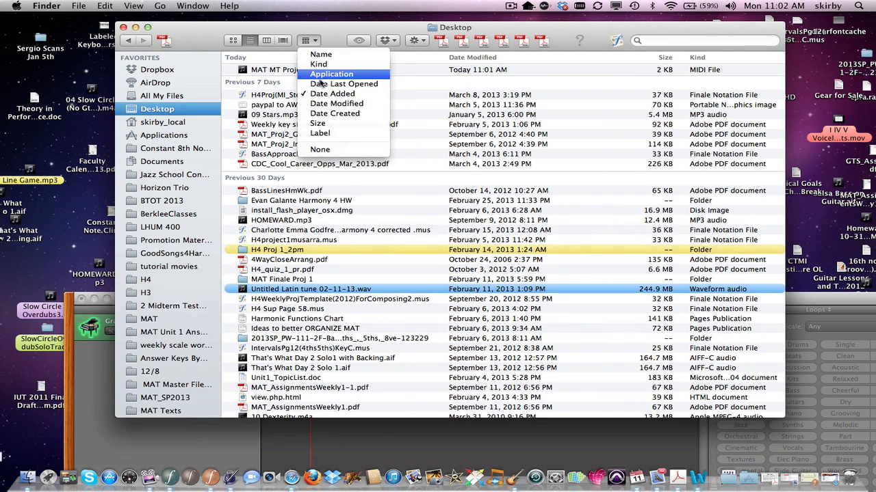
{"action": "mouse_move", "coordinate": [332, 94]}
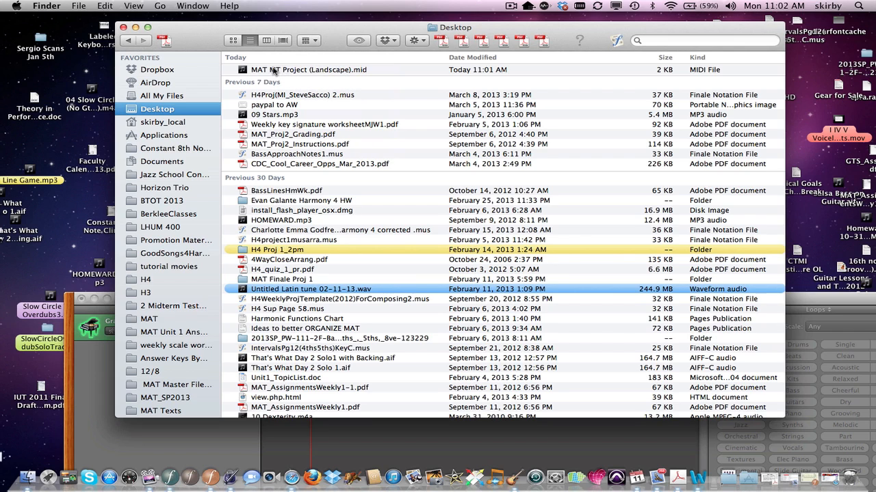
{"action": "left_click", "coordinate": [308, 69]}
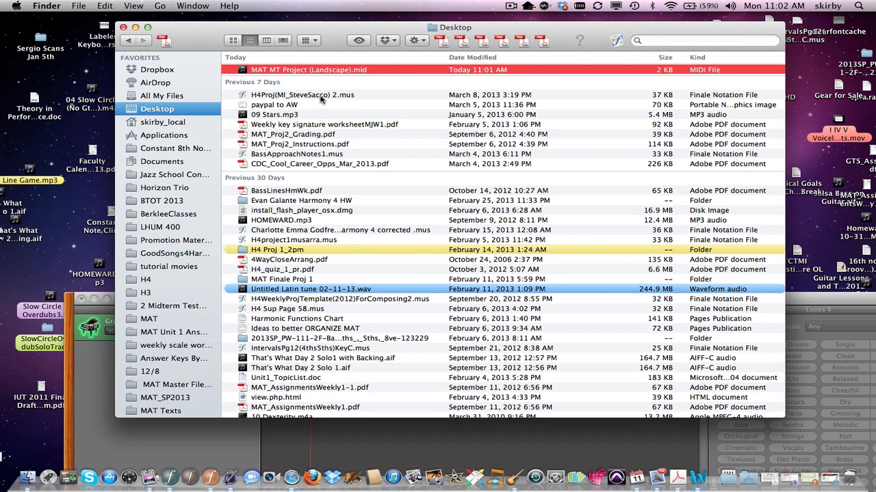
{"action": "mouse_move", "coordinate": [362, 76]}
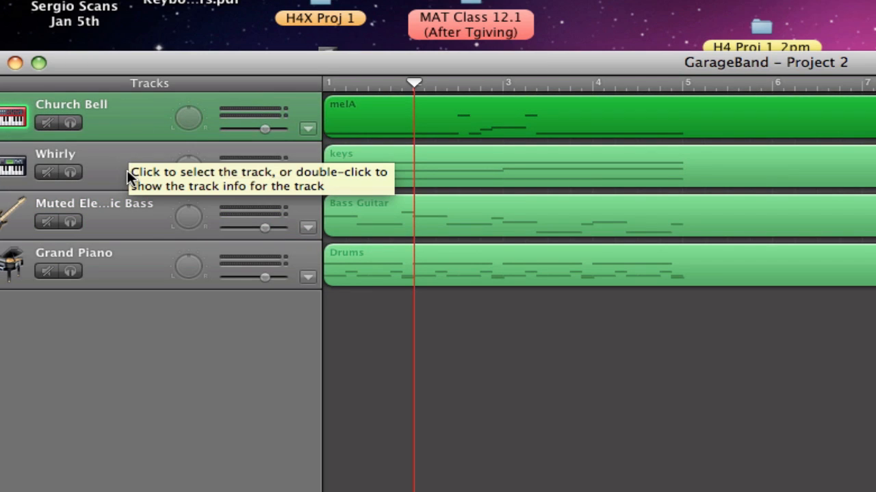
{"action": "mouse_move", "coordinate": [130, 65]}
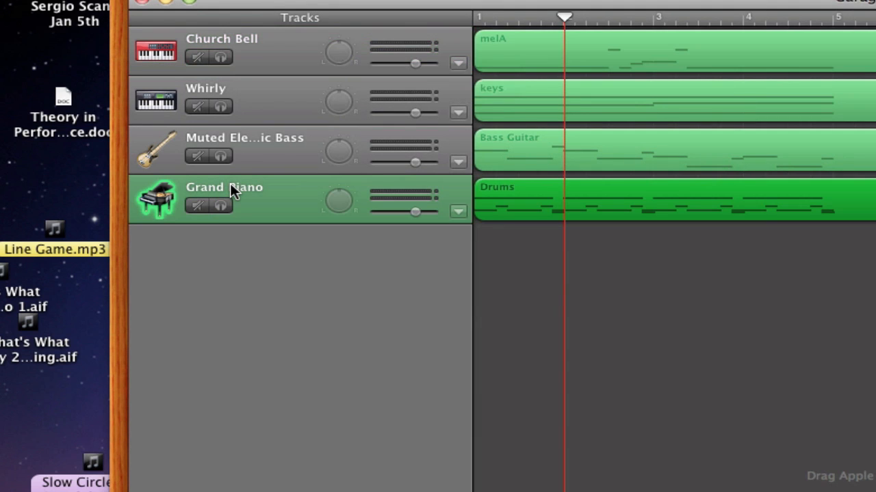
- Rename the Muted Electric Bass, Whirly and Church Bell tracks to Bass, Chords and Melody
{"action": "double_click", "coordinate": [224, 186]}
{"action": "type", "text": "Drums"}
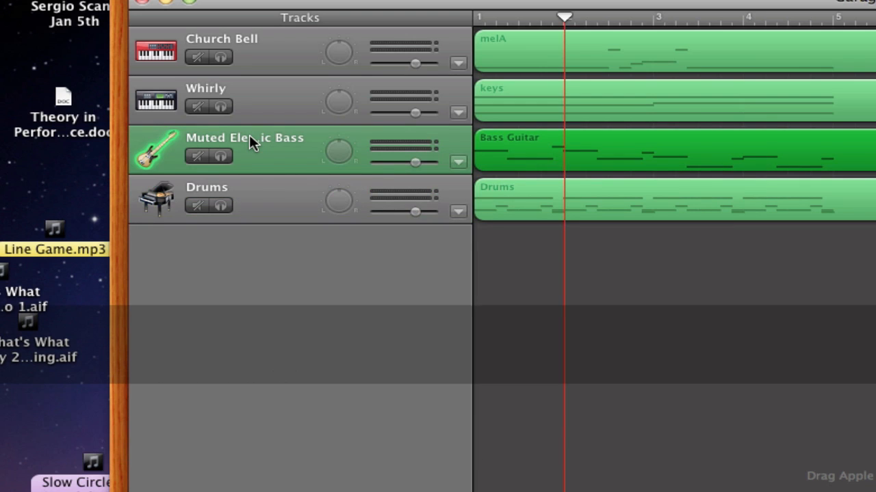
{"action": "double_click", "coordinate": [244, 138]}
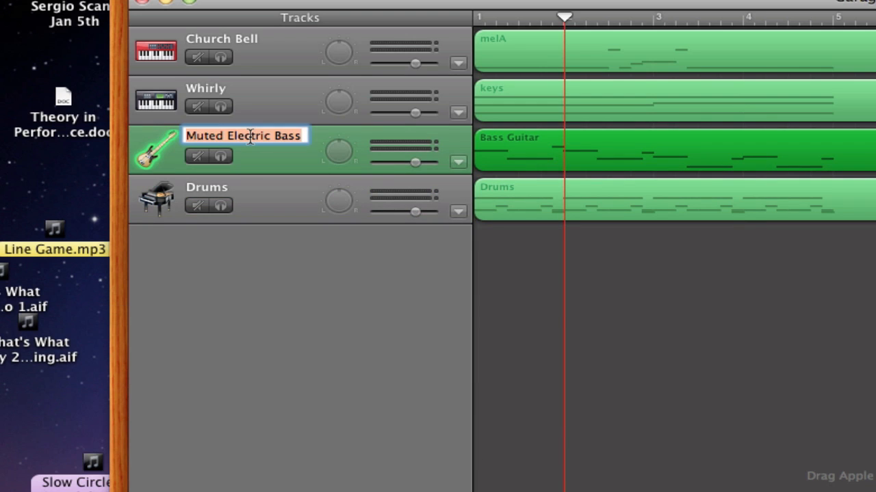
{"action": "type", "text": "Bass"}
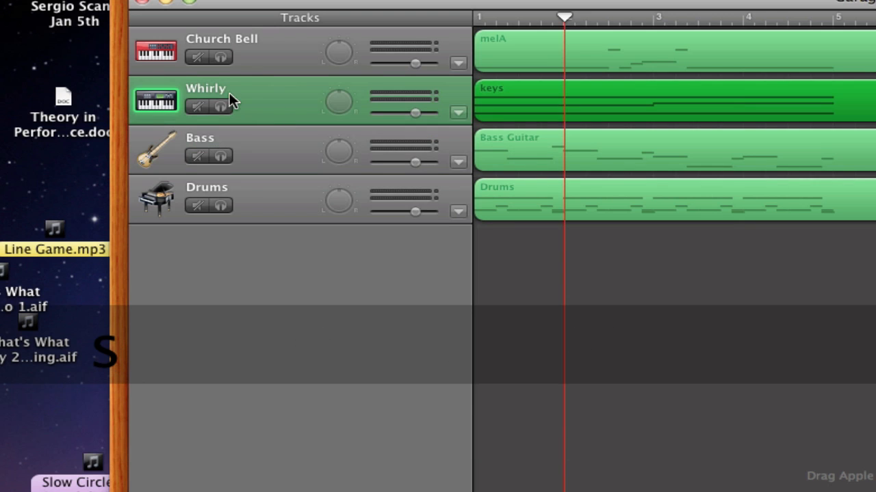
{"action": "double_click", "coordinate": [205, 88]}
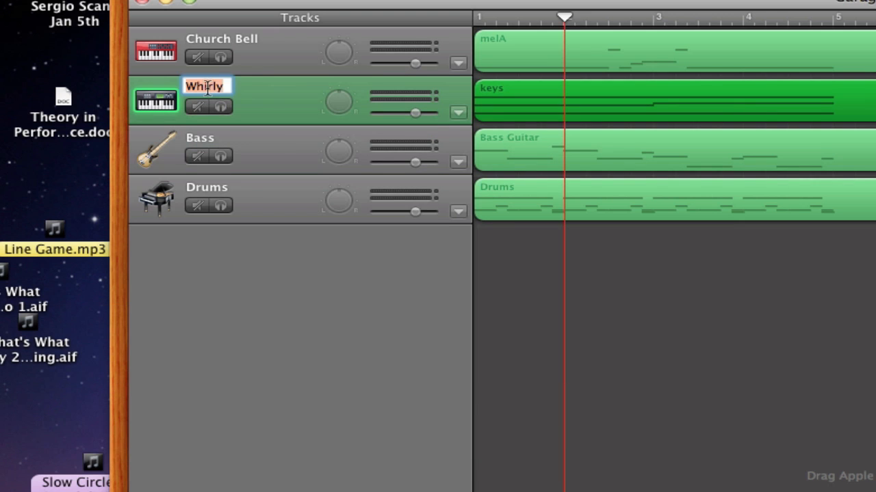
{"action": "type", "text": "Chords"}
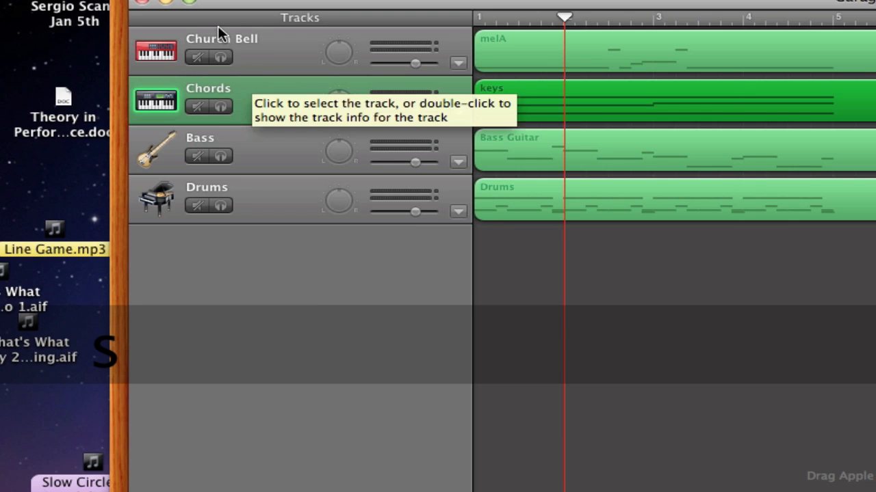
{"action": "left_click", "coordinate": [221, 38]}
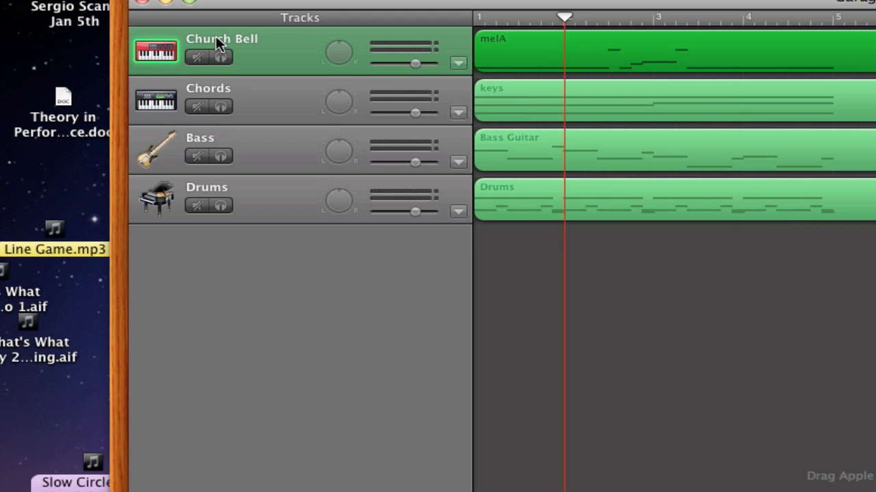
{"action": "double_click", "coordinate": [221, 38]}
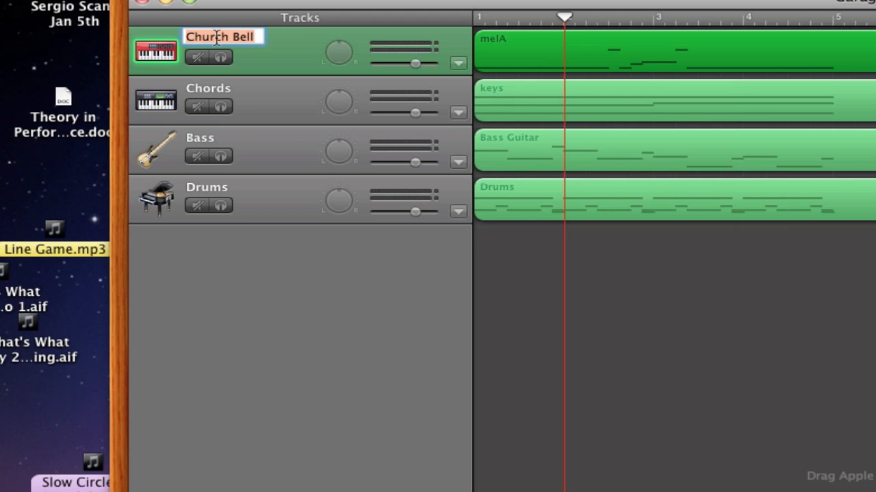
{"action": "type", "text": "Melody"}
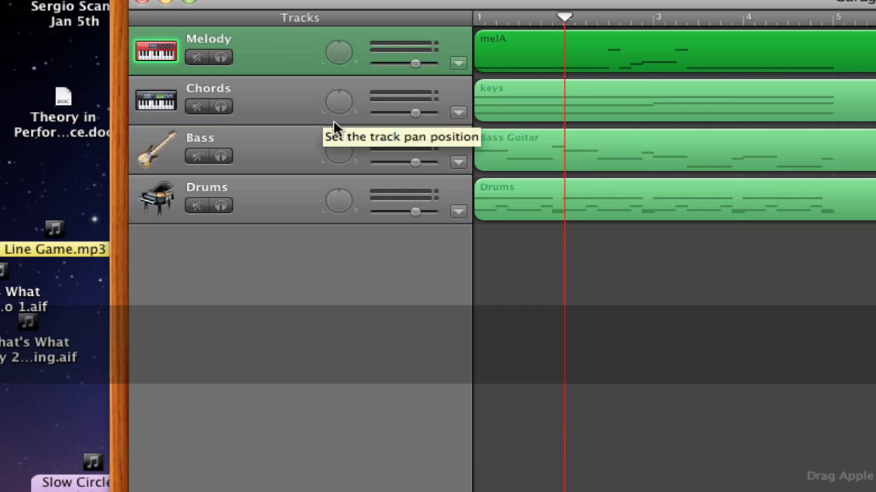
{"action": "mouse_move", "coordinate": [370, 236]}
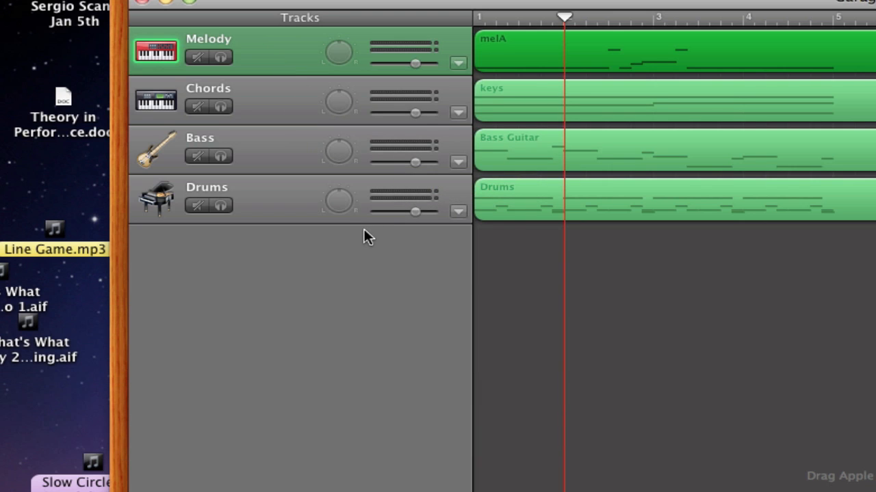
- Assign the Rock Kit instrument to the Drums track and solo it
{"action": "left_click", "coordinate": [206, 198]}
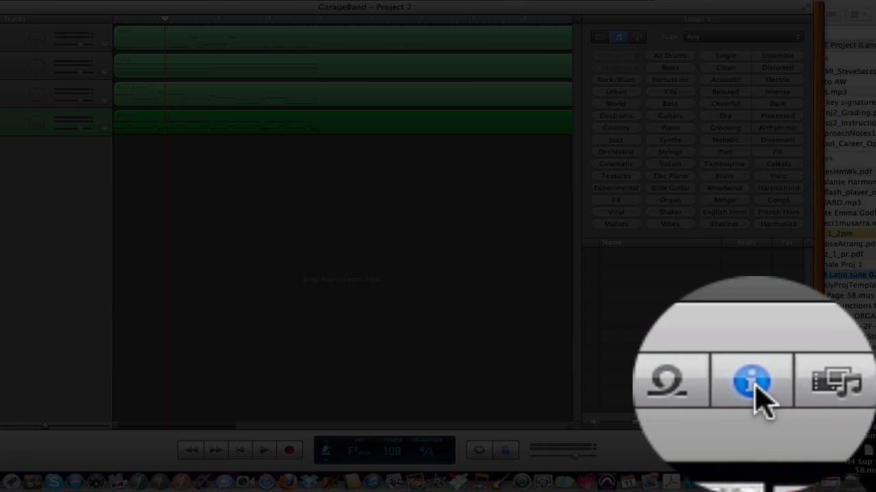
{"action": "left_click", "coordinate": [751, 381]}
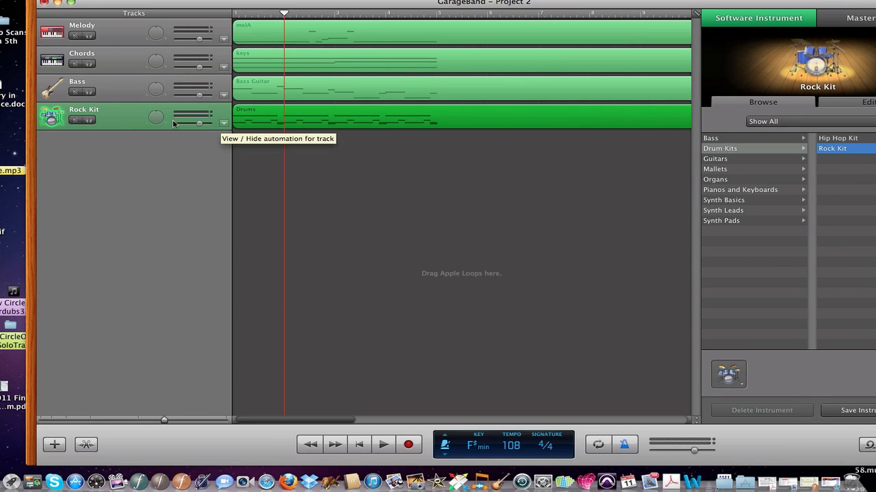
{"action": "left_click", "coordinate": [89, 120]}
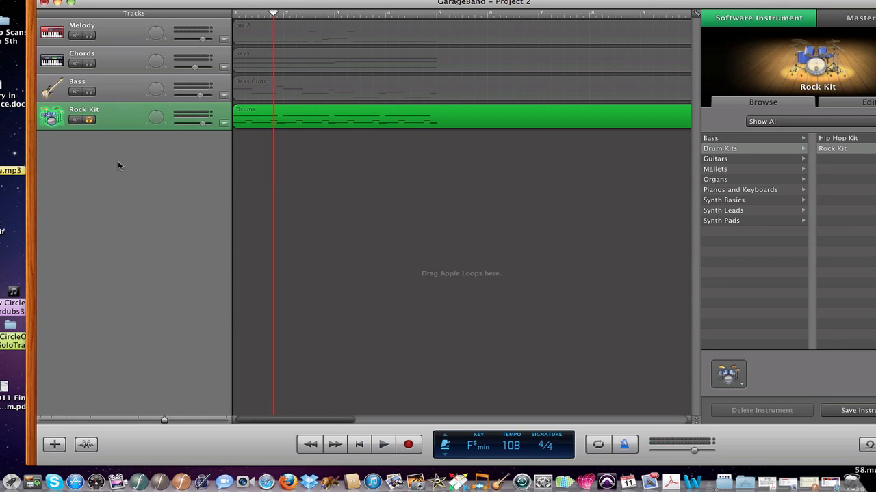
- Switch the Chords track's instrument to the Whirley 1 keyboard
{"action": "left_click", "coordinate": [77, 89]}
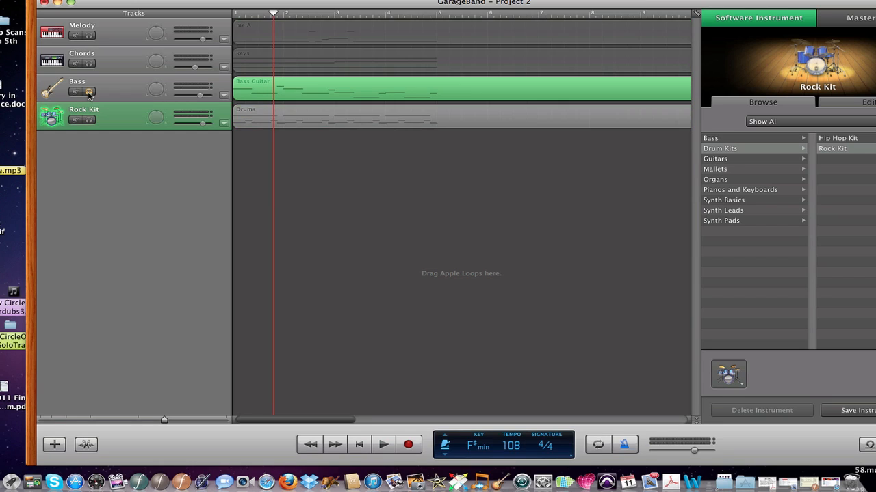
{"action": "left_click", "coordinate": [383, 444]}
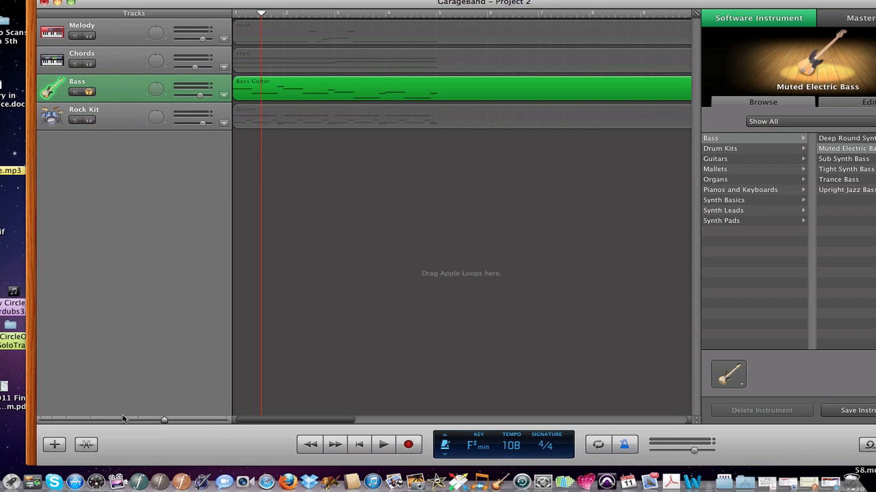
{"action": "mouse_move", "coordinate": [130, 109]}
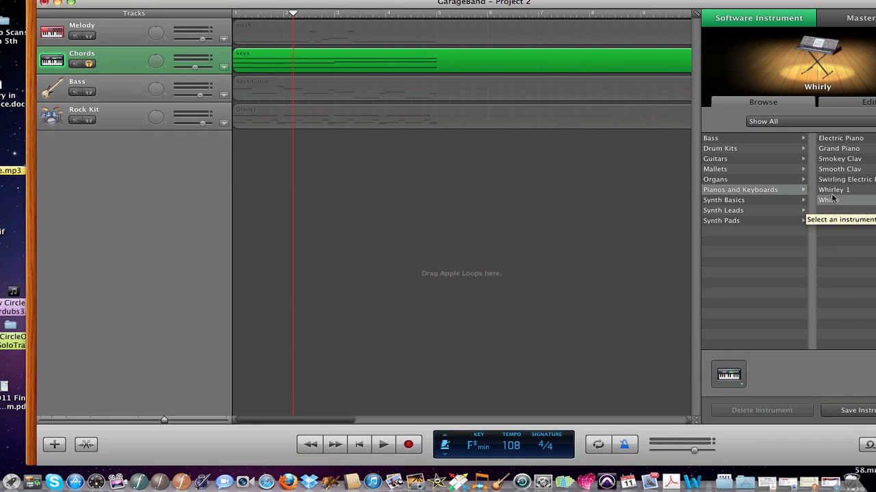
{"action": "left_click", "coordinate": [834, 189]}
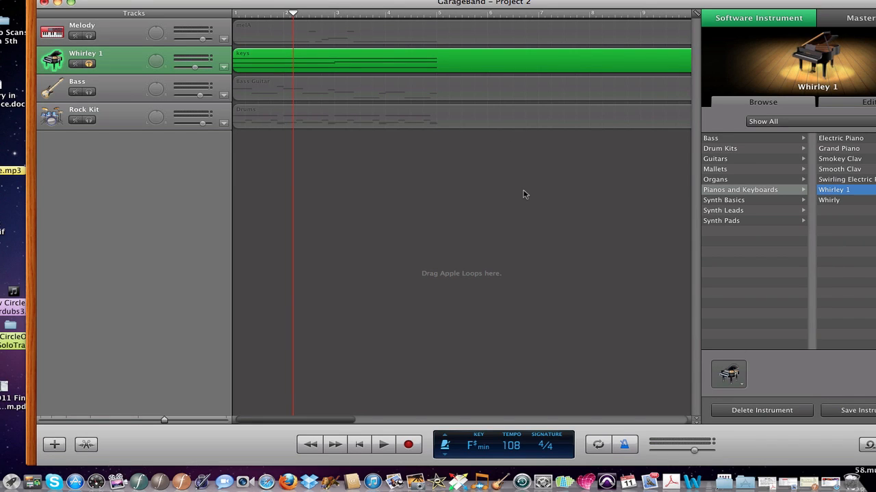
{"action": "left_click", "coordinate": [383, 445]}
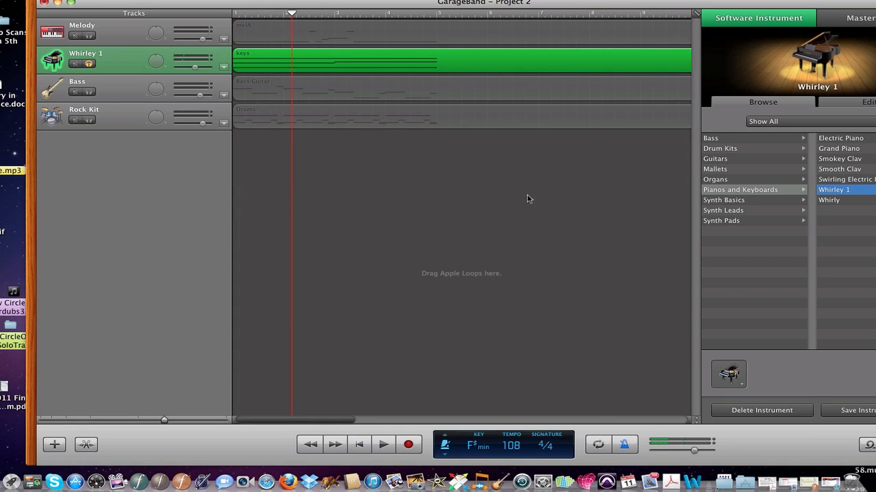
{"action": "mouse_move", "coordinate": [225, 70]}
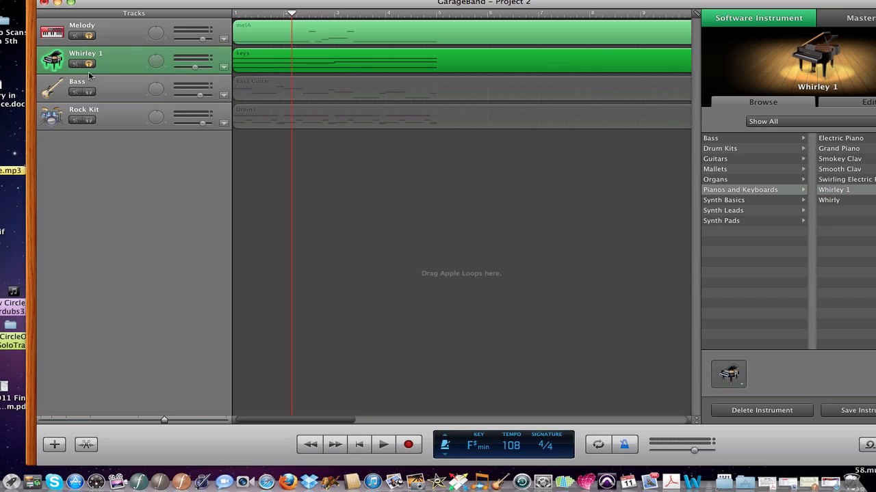
- Set the Melody track to Electric Piano under Pianos and Keyboards, then select Bass
{"action": "left_click", "coordinate": [82, 31]}
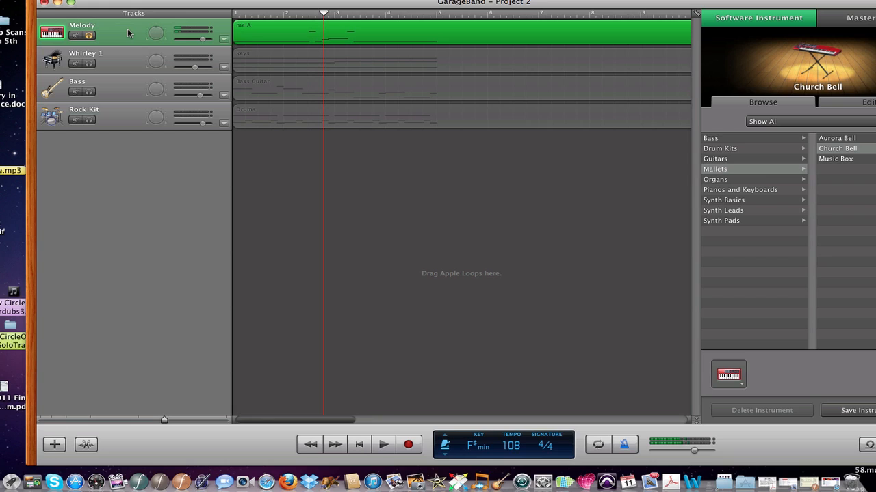
{"action": "mouse_move", "coordinate": [740, 190]}
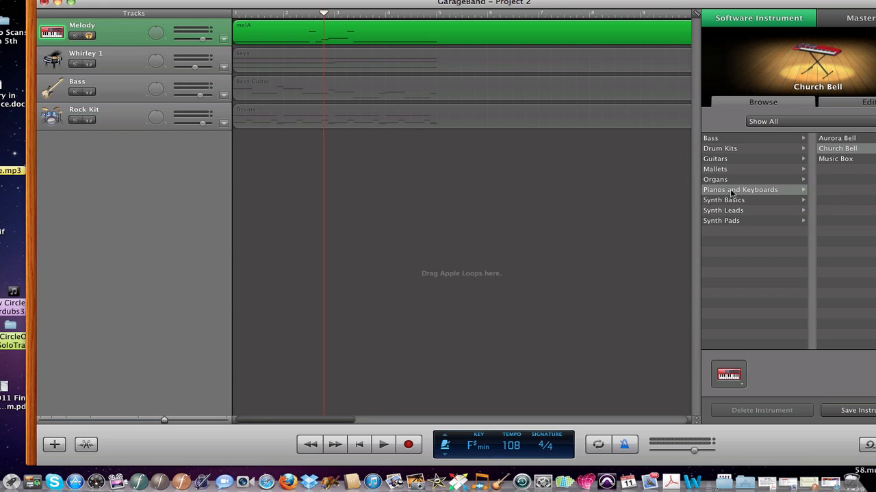
{"action": "left_click", "coordinate": [740, 189]}
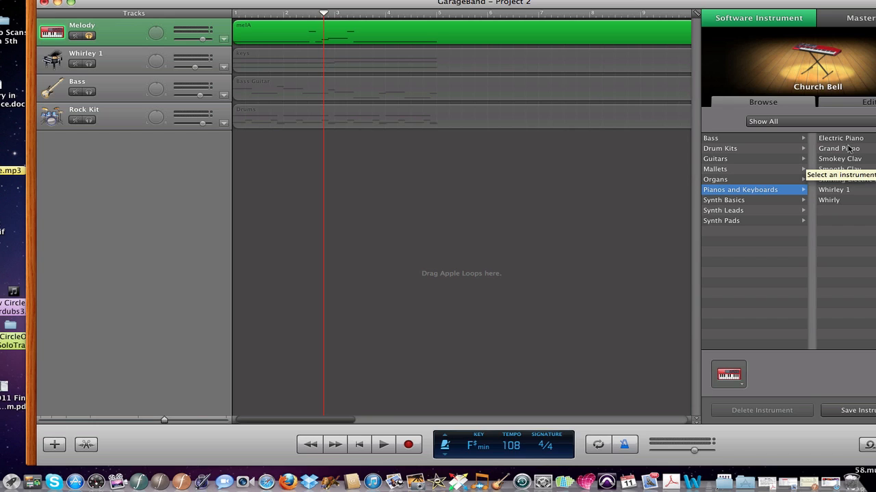
{"action": "left_click", "coordinate": [839, 138]}
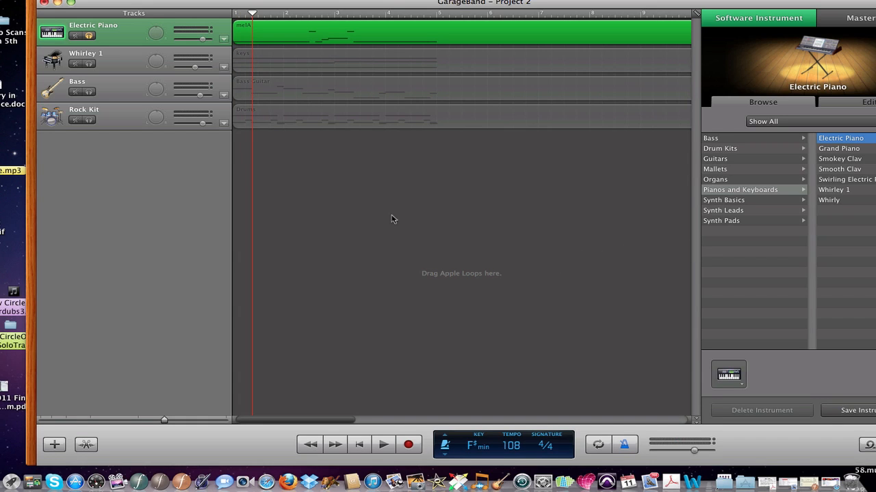
{"action": "key", "text": "Cmd+A"}
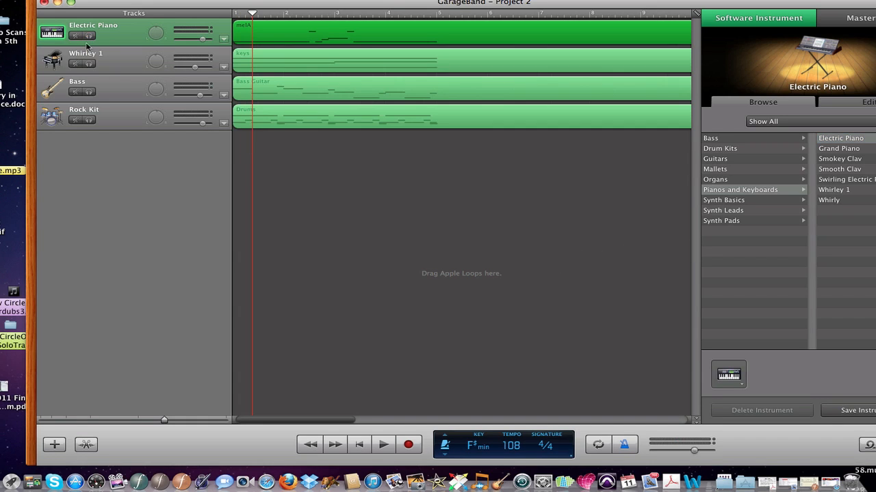
{"action": "left_click", "coordinate": [89, 87]}
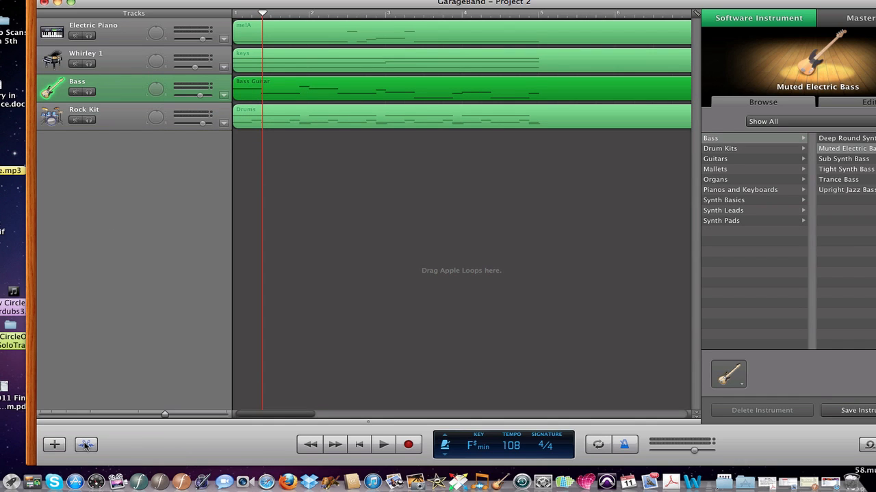
- Select all bass region notes, raise pitch by 12 semitones, and play it back
{"action": "left_click", "coordinate": [86, 445]}
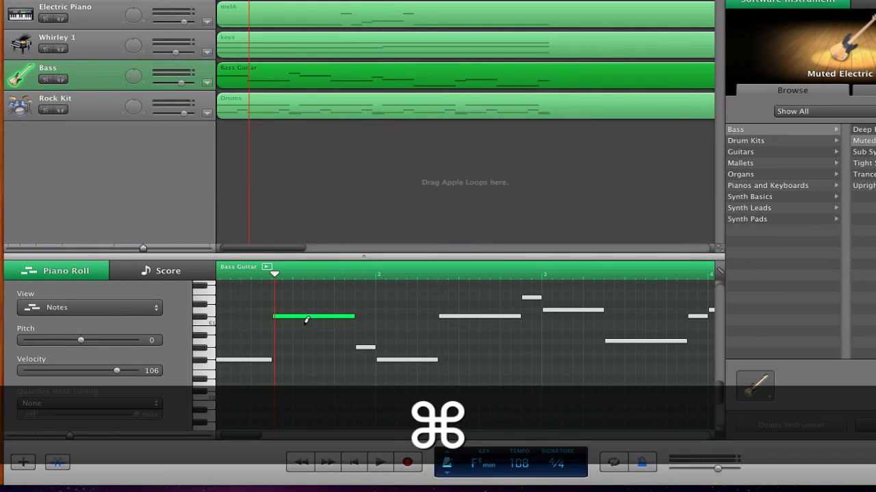
{"action": "key", "text": "cmd+a"}
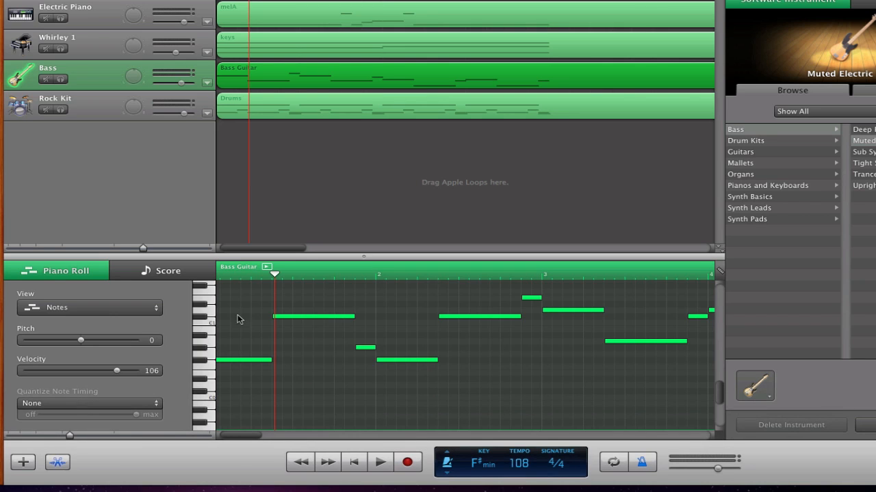
{"action": "mouse_move", "coordinate": [94, 342]}
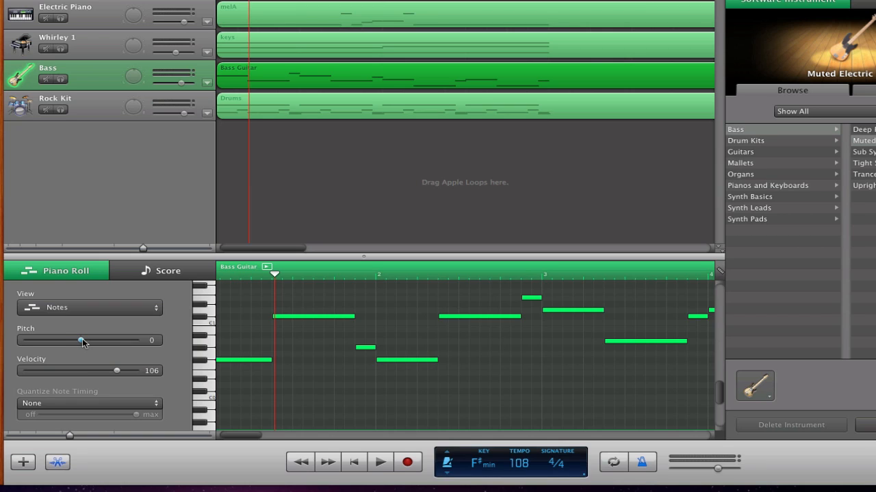
{"action": "left_click_drag", "start_coordinate": [80, 340], "coordinate": [94, 341]}
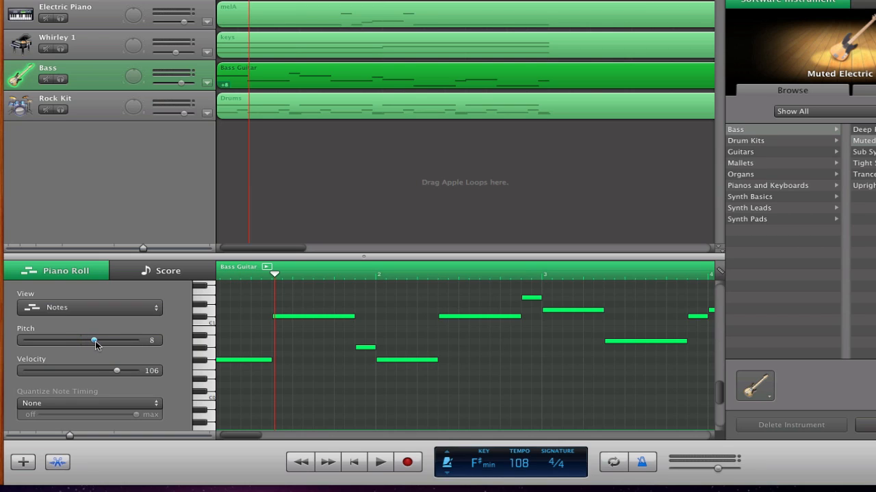
{"action": "left_click_drag", "start_coordinate": [94, 340], "coordinate": [100, 341]}
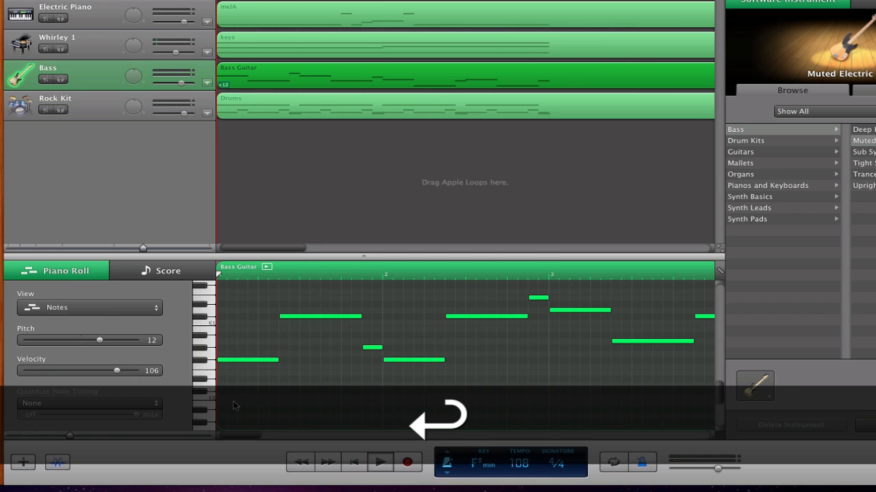
{"action": "left_click", "coordinate": [380, 461]}
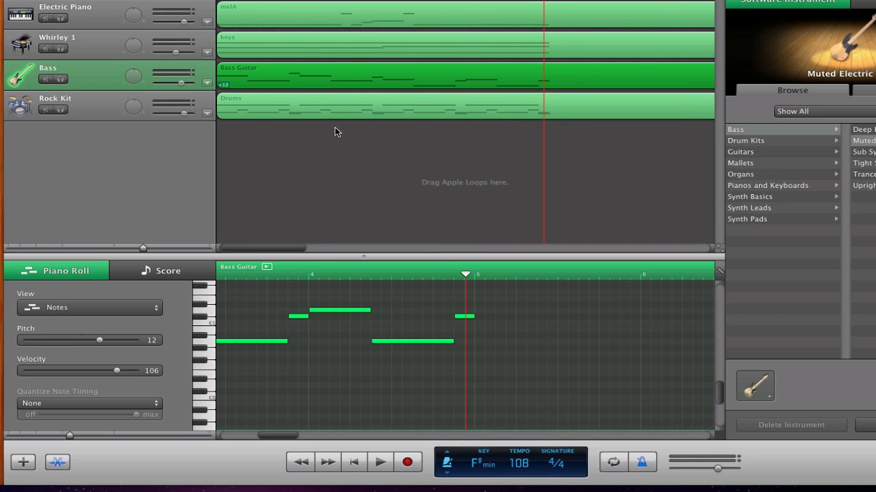
{"action": "left_click", "coordinate": [54, 98]}
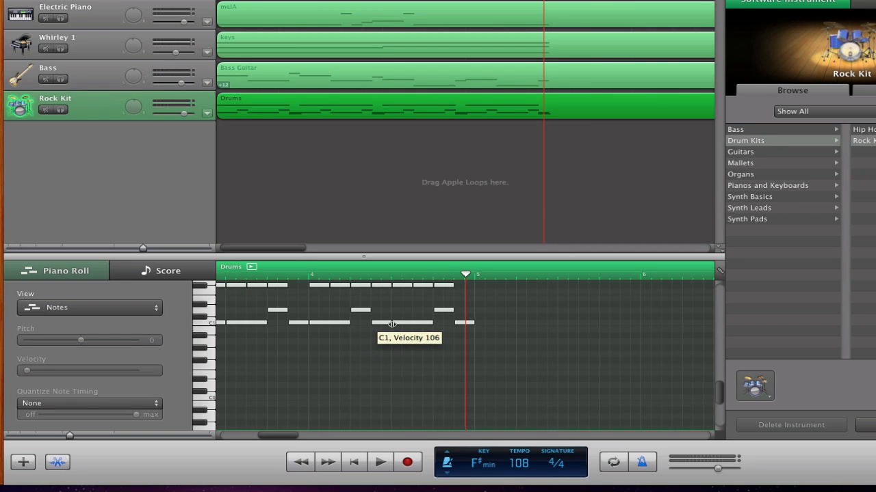
{"action": "mouse_move", "coordinate": [329, 357]}
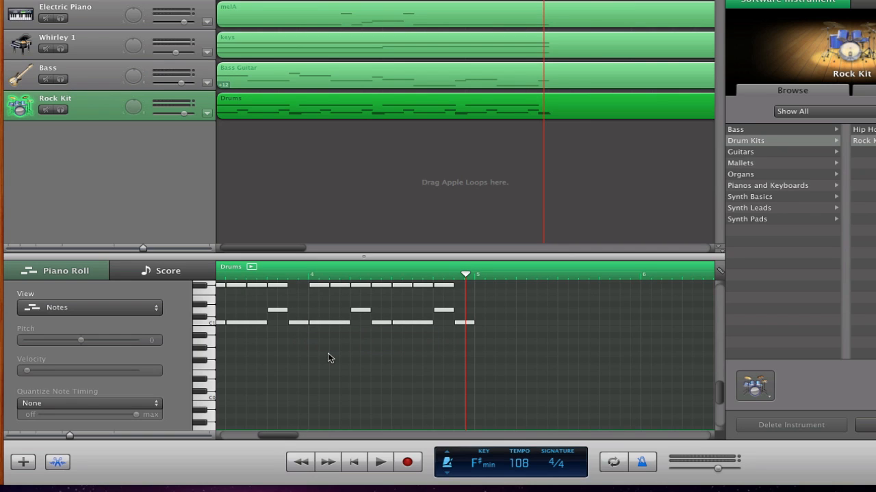
{"action": "mouse_move", "coordinate": [308, 281]}
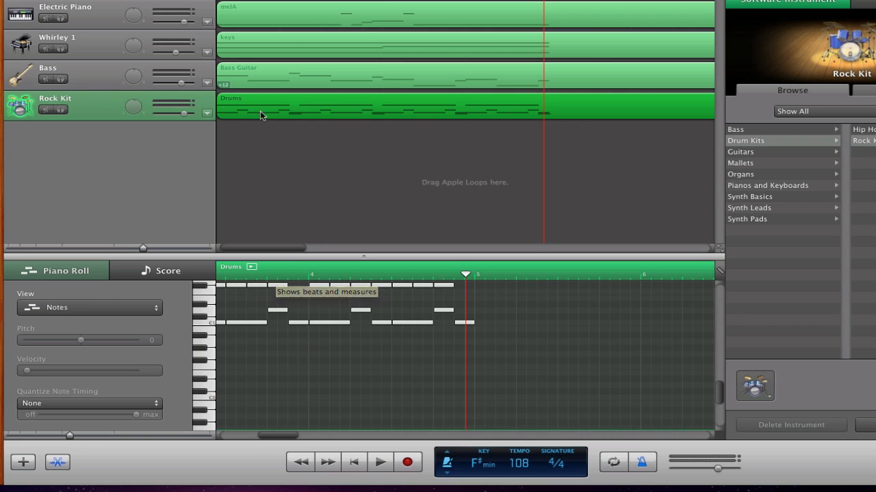
{"action": "left_click", "coordinate": [65, 7]}
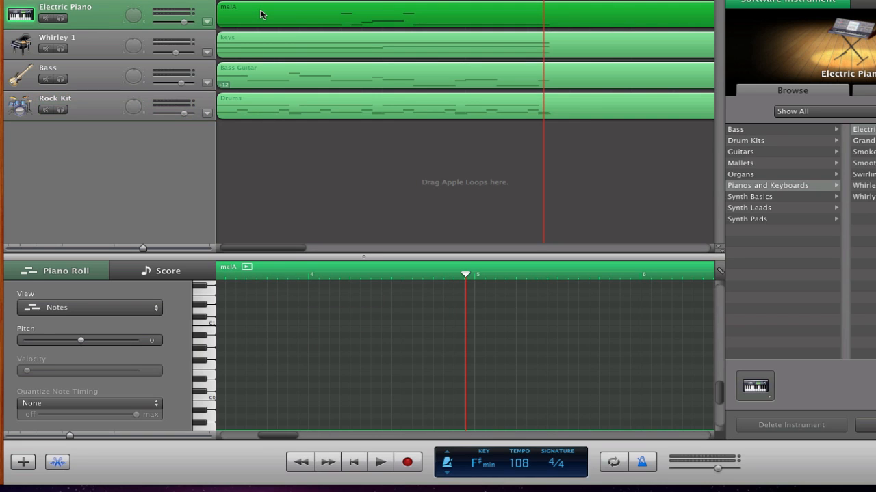
{"action": "mouse_move", "coordinate": [104, 25]}
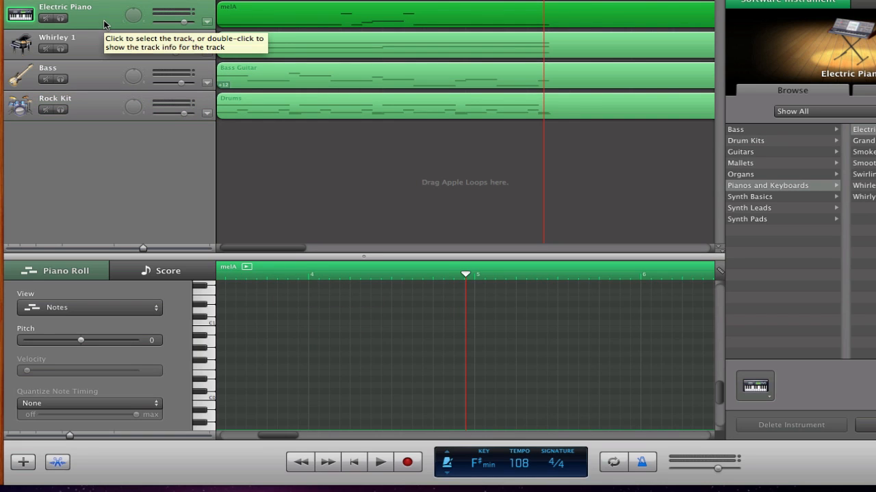
{"action": "left_click", "coordinate": [121, 2]}
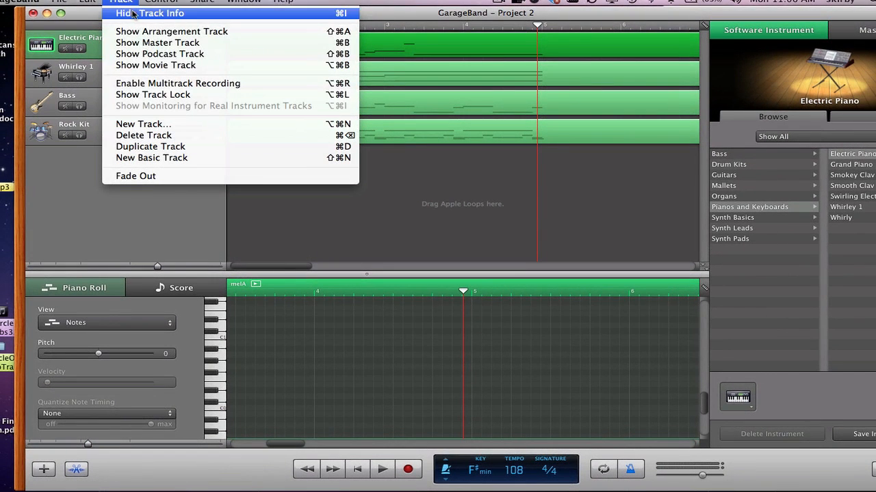
- Create a new Real Instrument track as the fifth track
{"action": "left_click", "coordinate": [148, 13]}
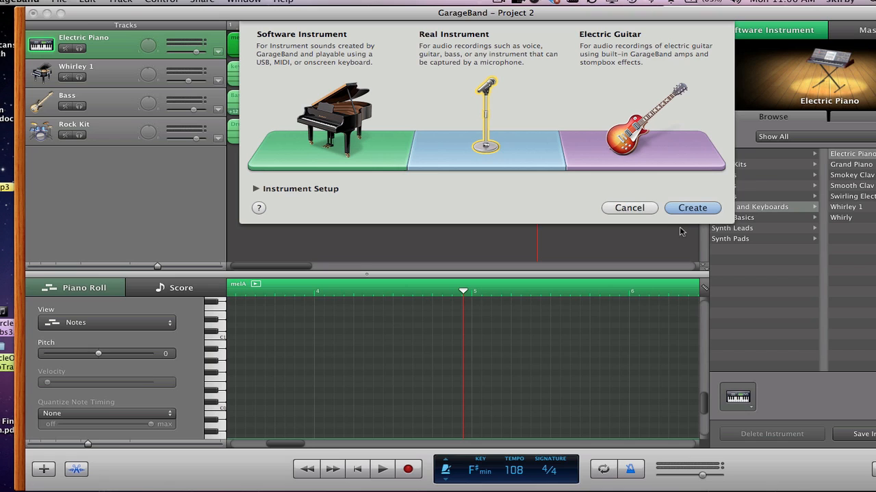
{"action": "left_click", "coordinate": [692, 207]}
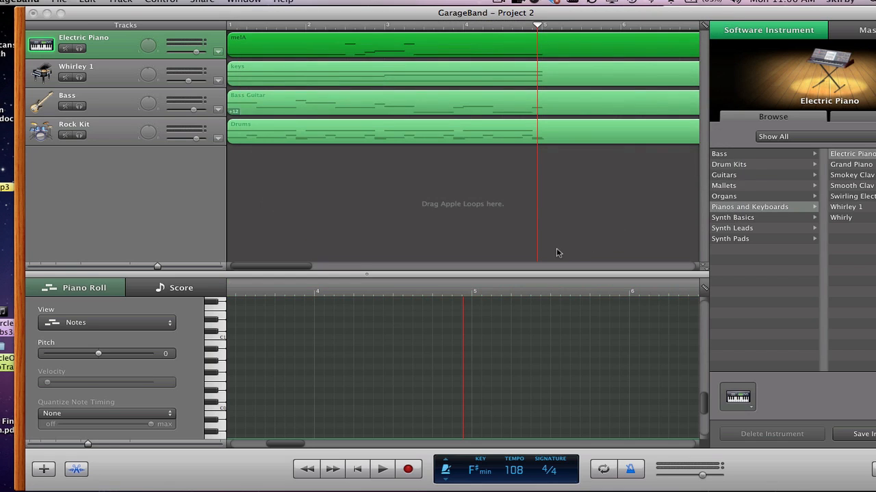
{"action": "left_click", "coordinate": [43, 469]}
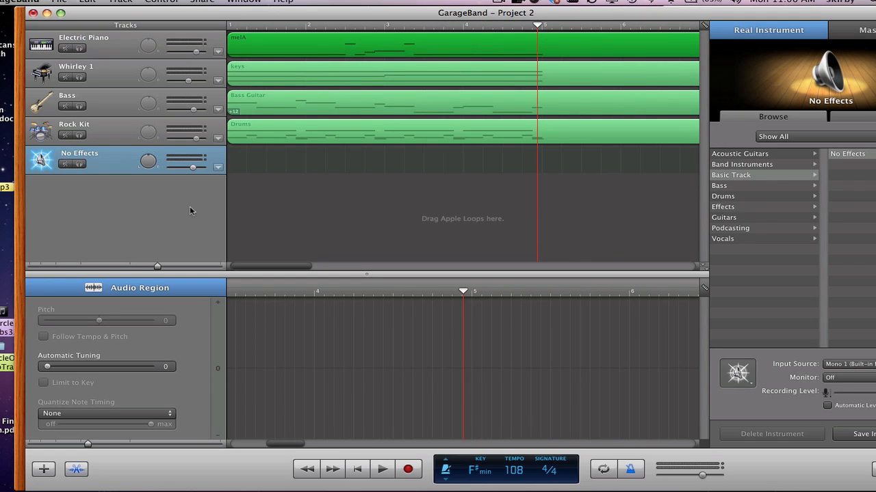